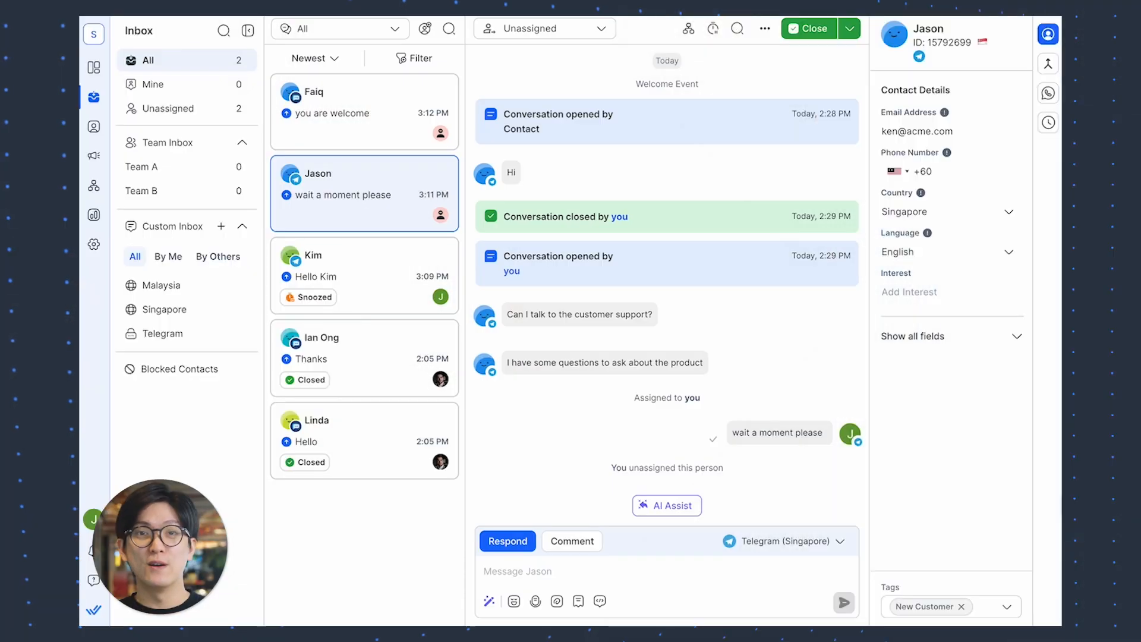
mouse_move(249, 422)
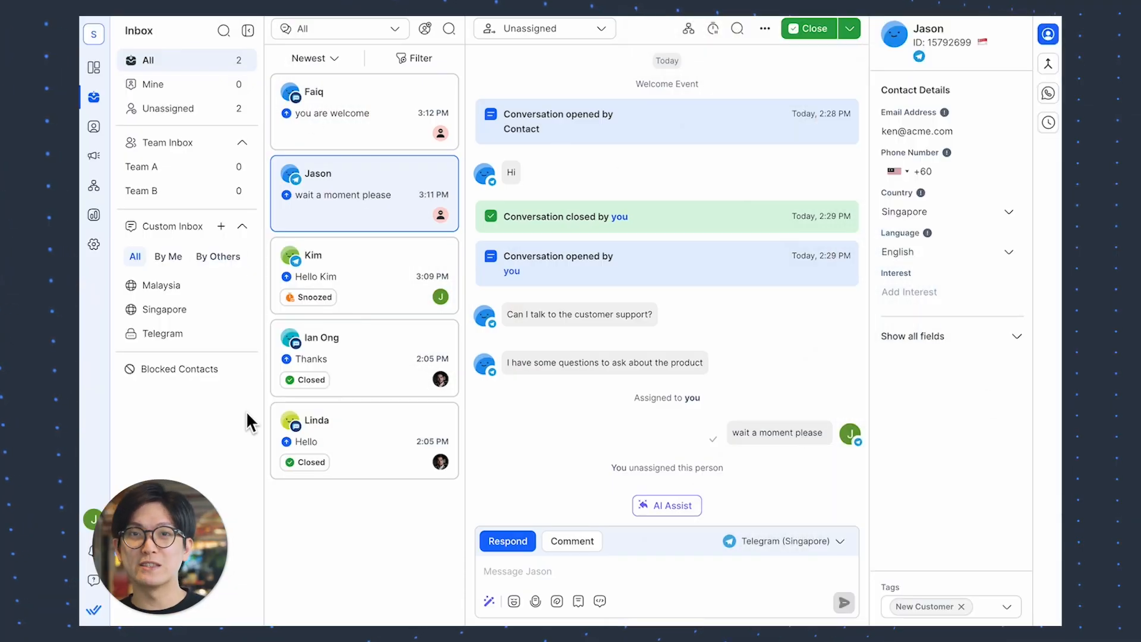
mouse_move(355, 286)
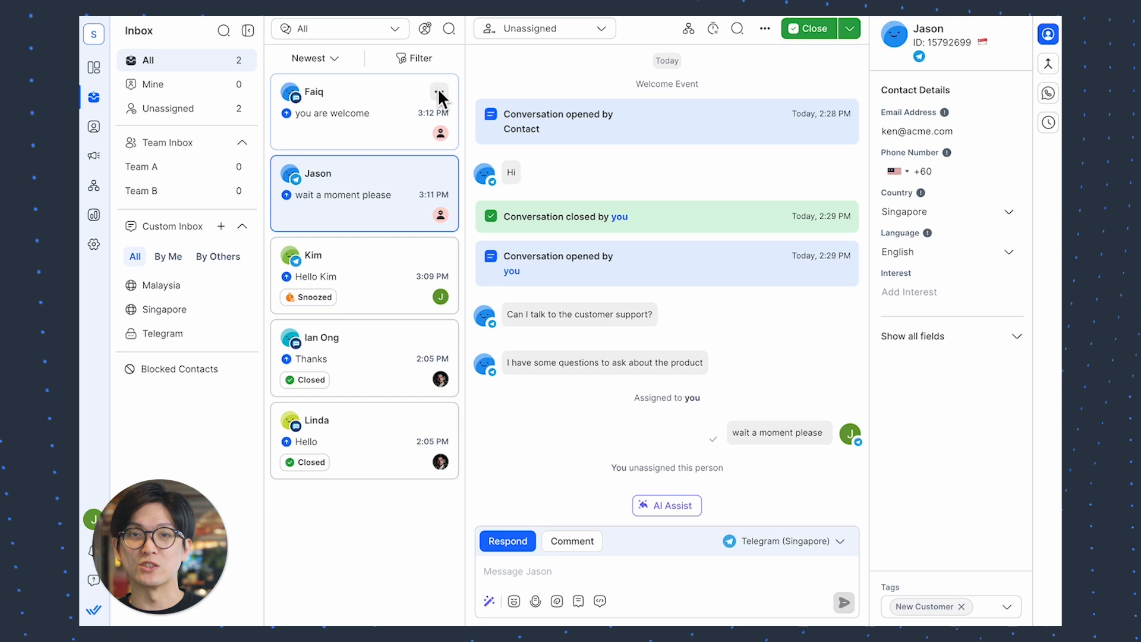
Step: Open the actions menu for Faiq's top conversation
left_click(440, 95)
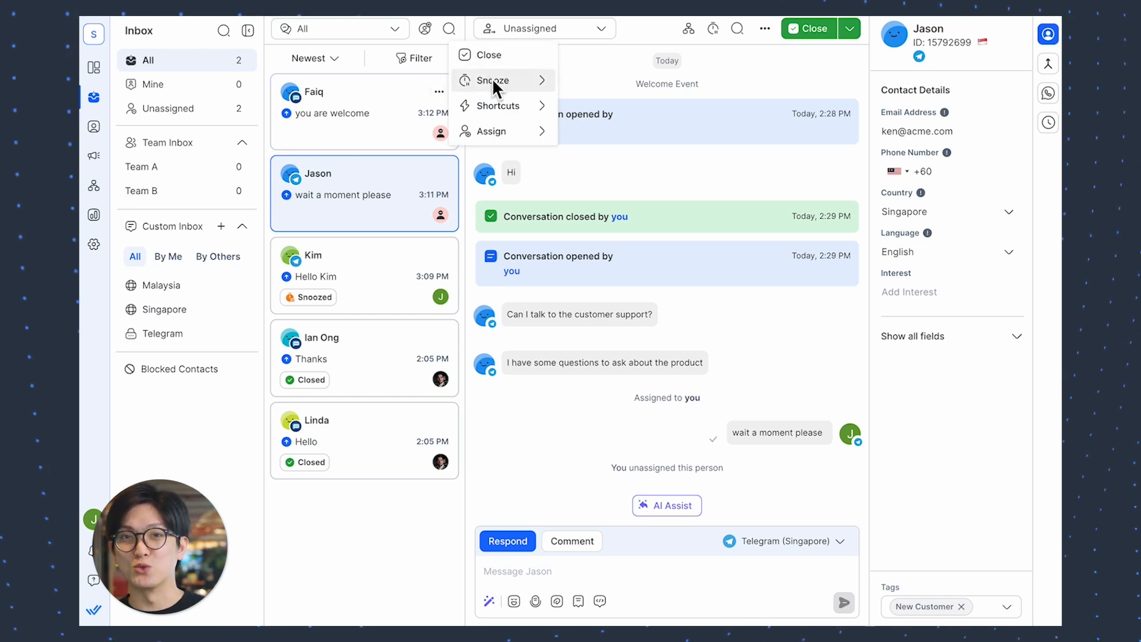
mouse_move(500, 105)
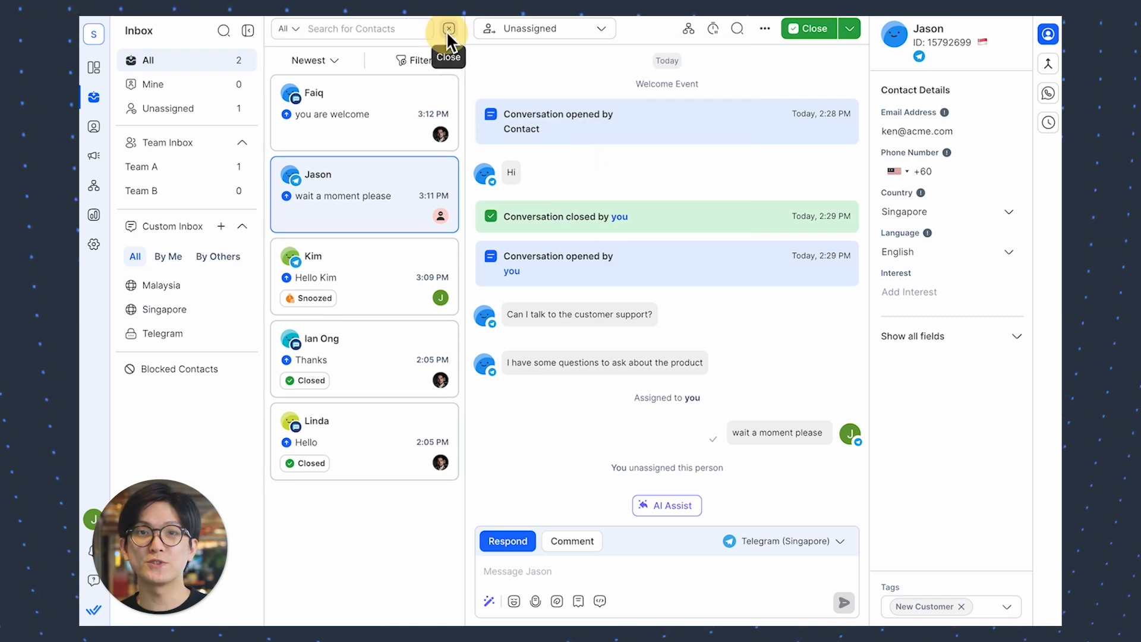
Step: Search 'customer' and view the matching contacts, then the message results from Kim and Linda
type("customer")
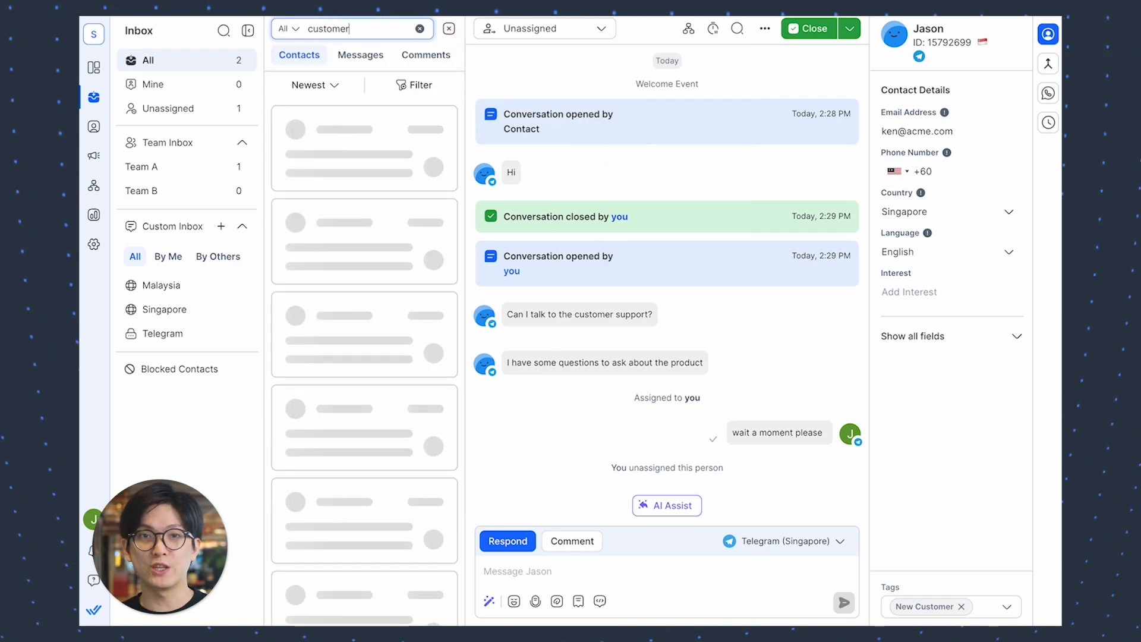
left_click(298, 54)
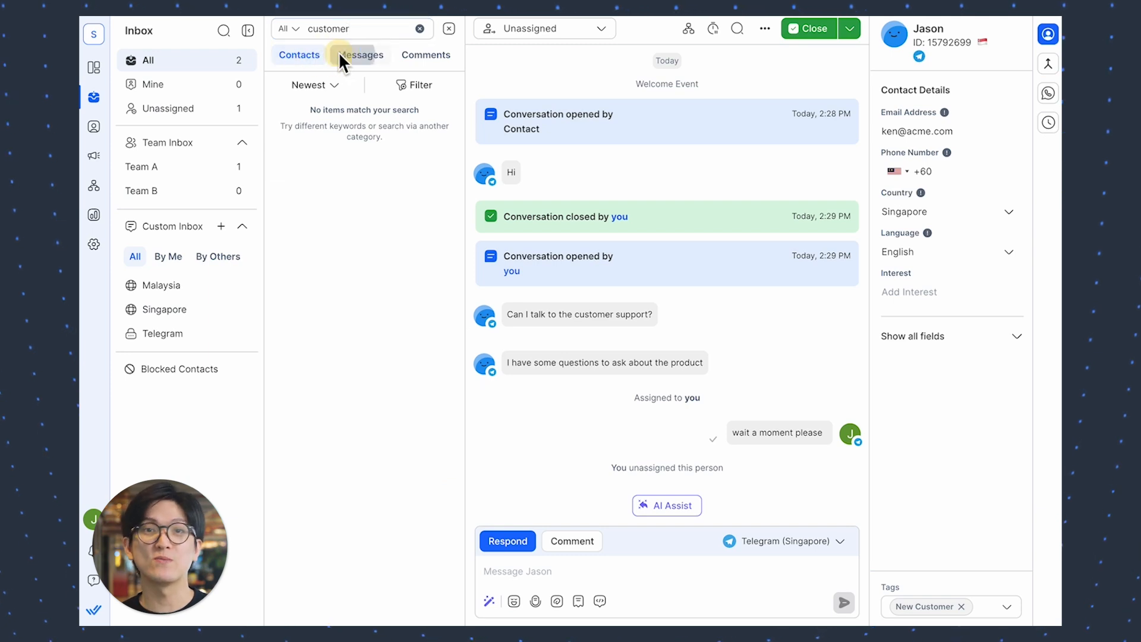
left_click(426, 54)
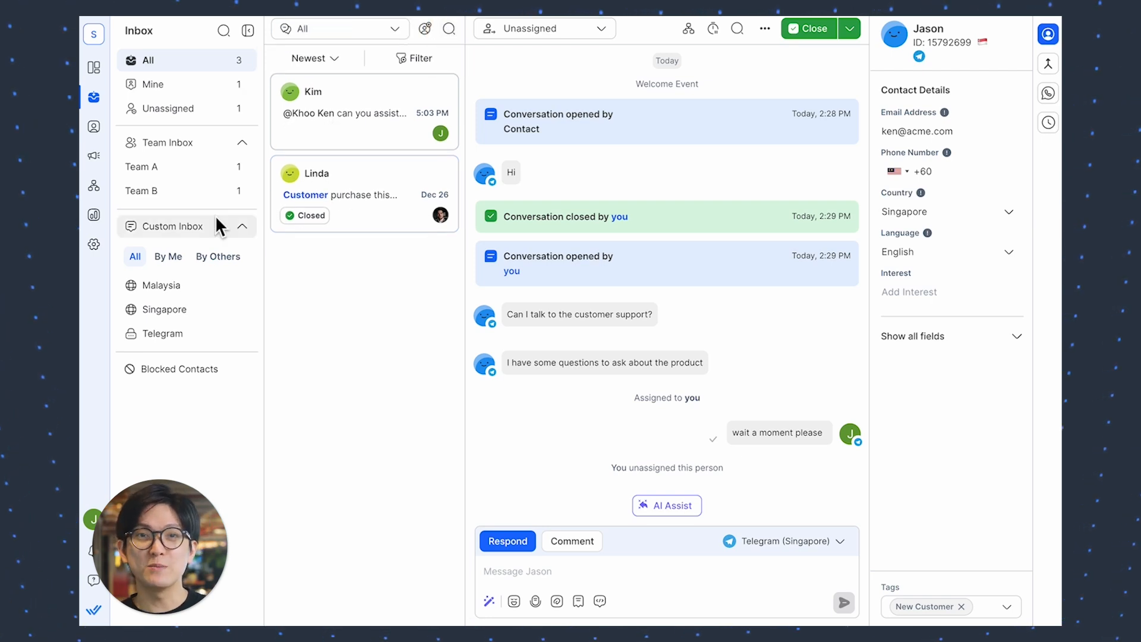
left_click(221, 227)
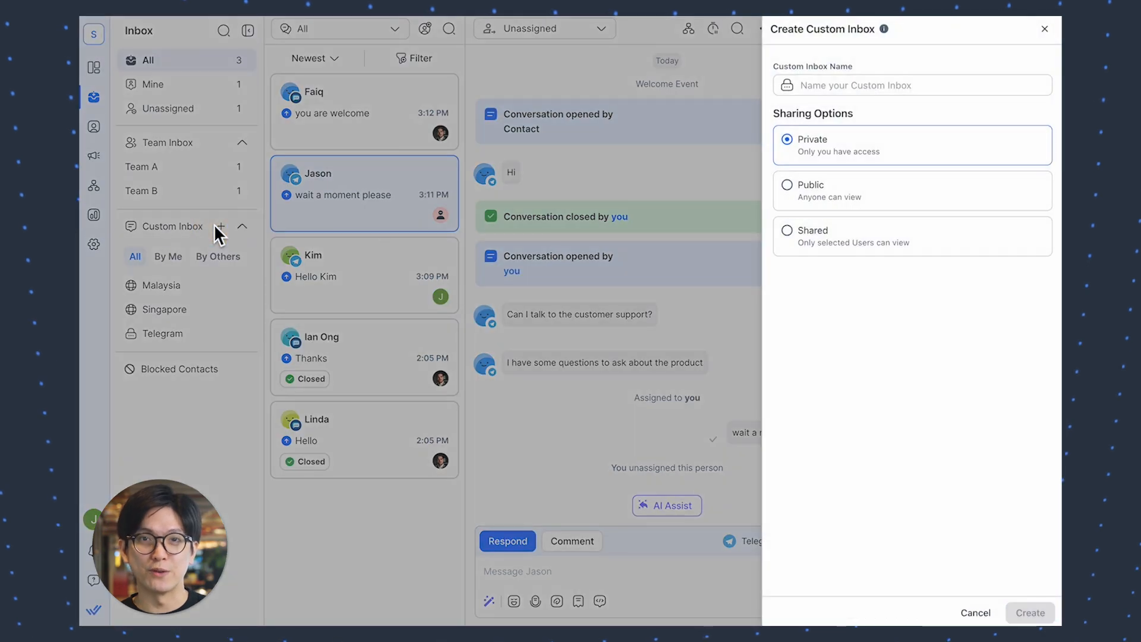
left_click(912, 84)
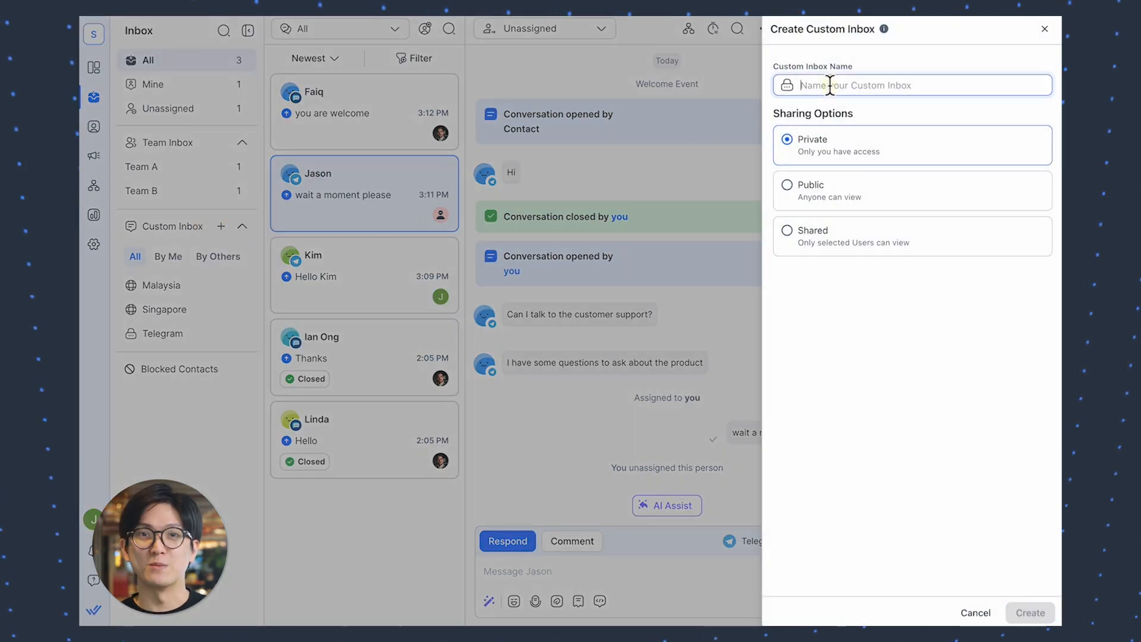
type("UA")
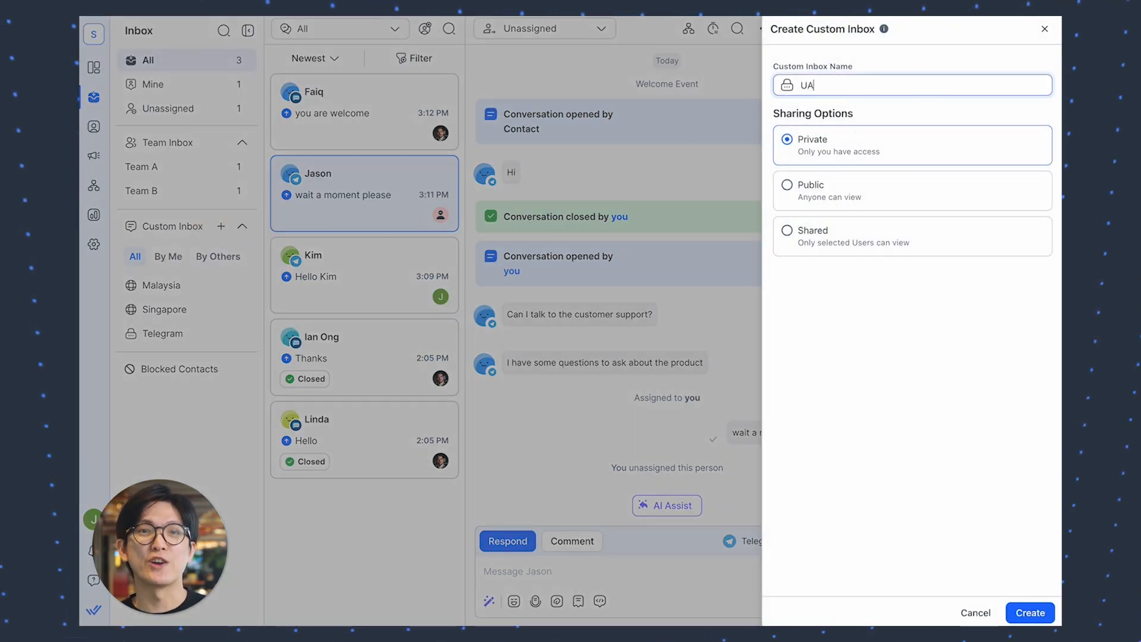
left_click(787, 188)
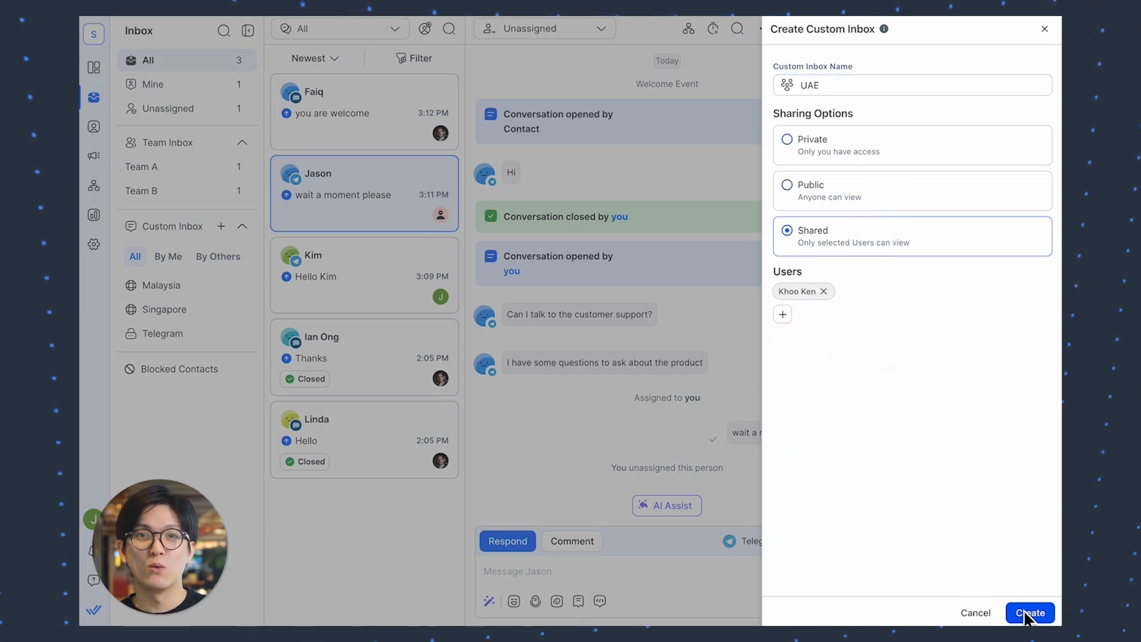
Step: Create the UAE inbox and filter it by the Country contact field, leaving four conversations
left_click(1029, 612)
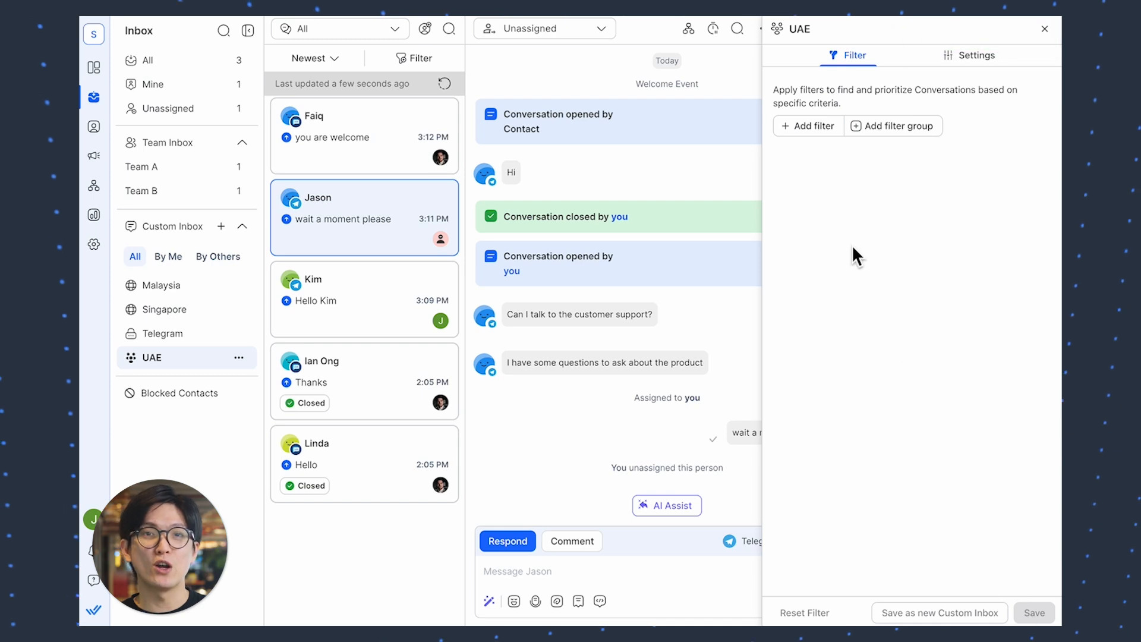
left_click(806, 125)
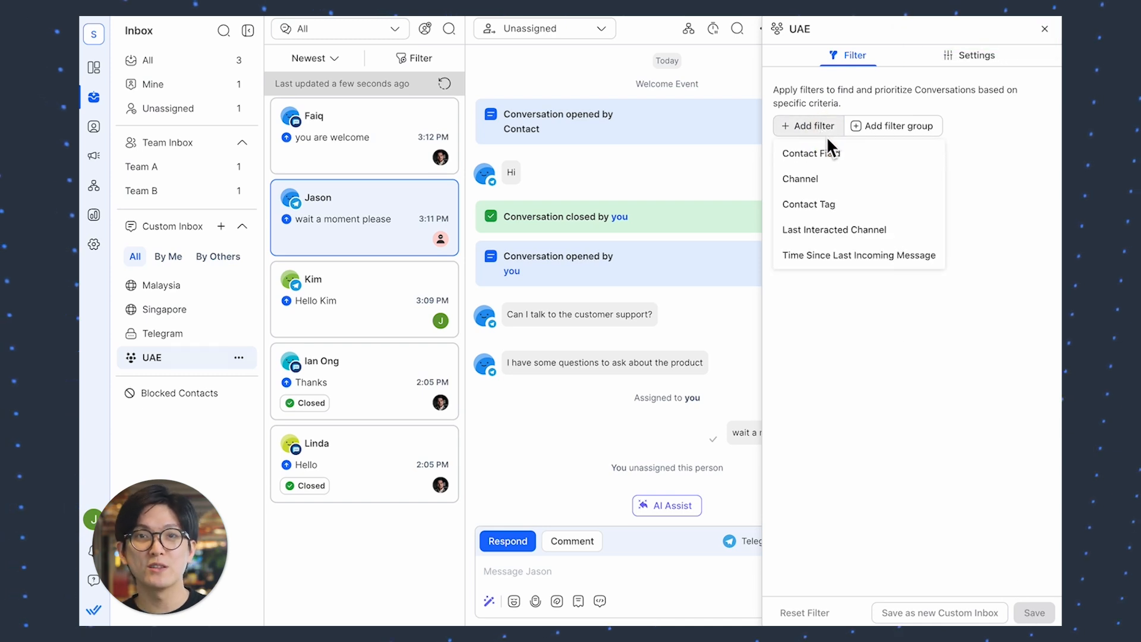
left_click(810, 153)
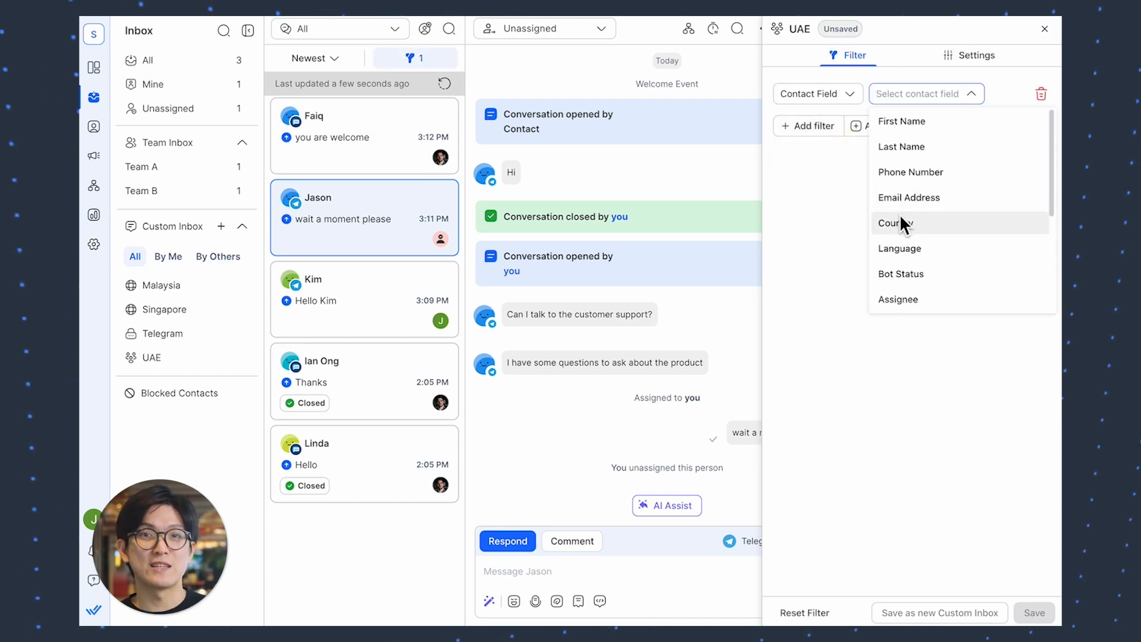
left_click(895, 223)
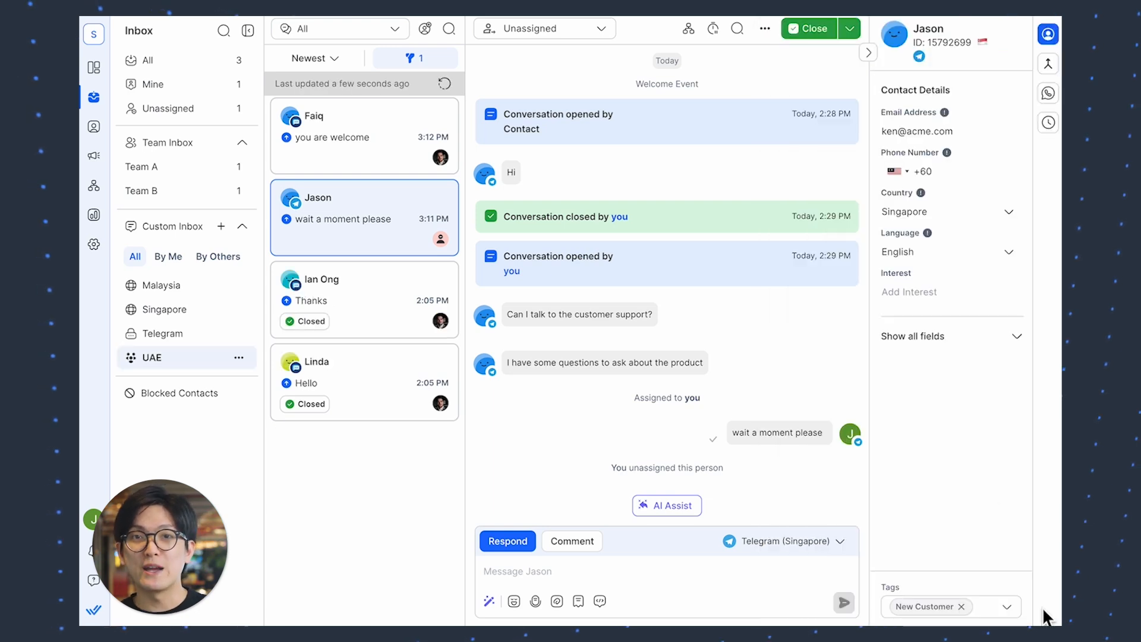
mouse_move(682, 518)
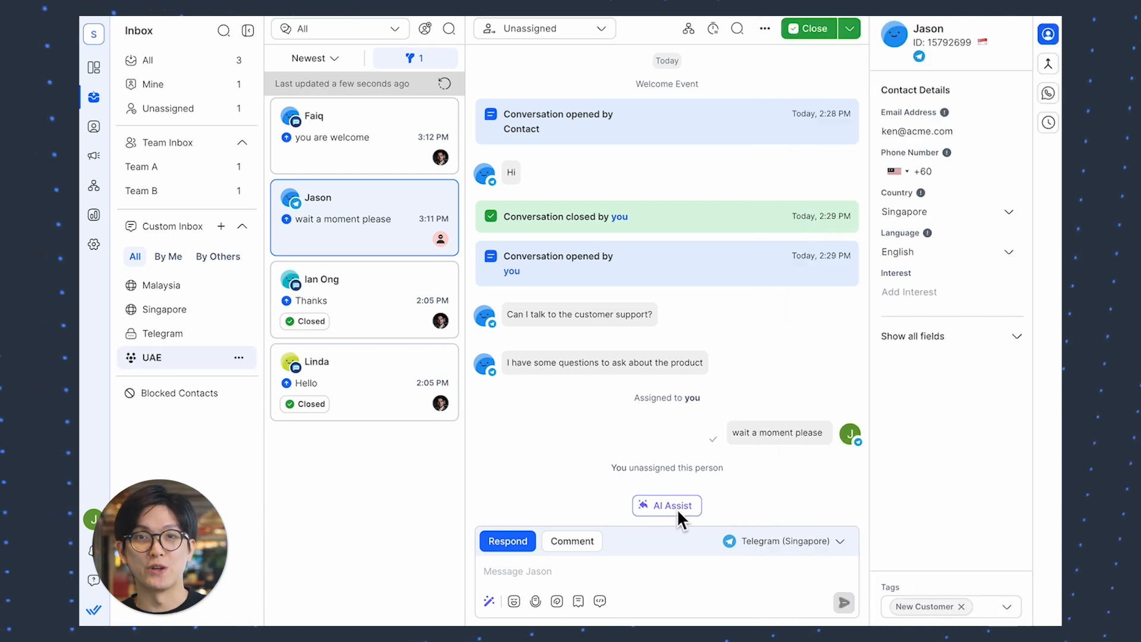
Step: Save the UAE inbox as public and show only inboxes created By Me
left_click(240, 357)
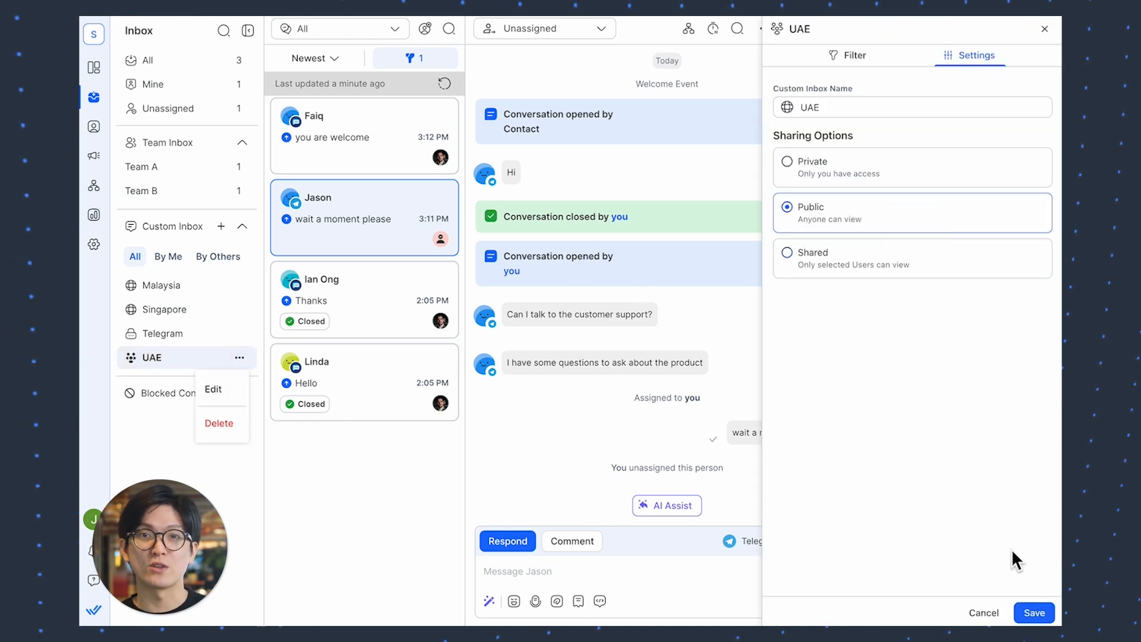
left_click(1033, 611)
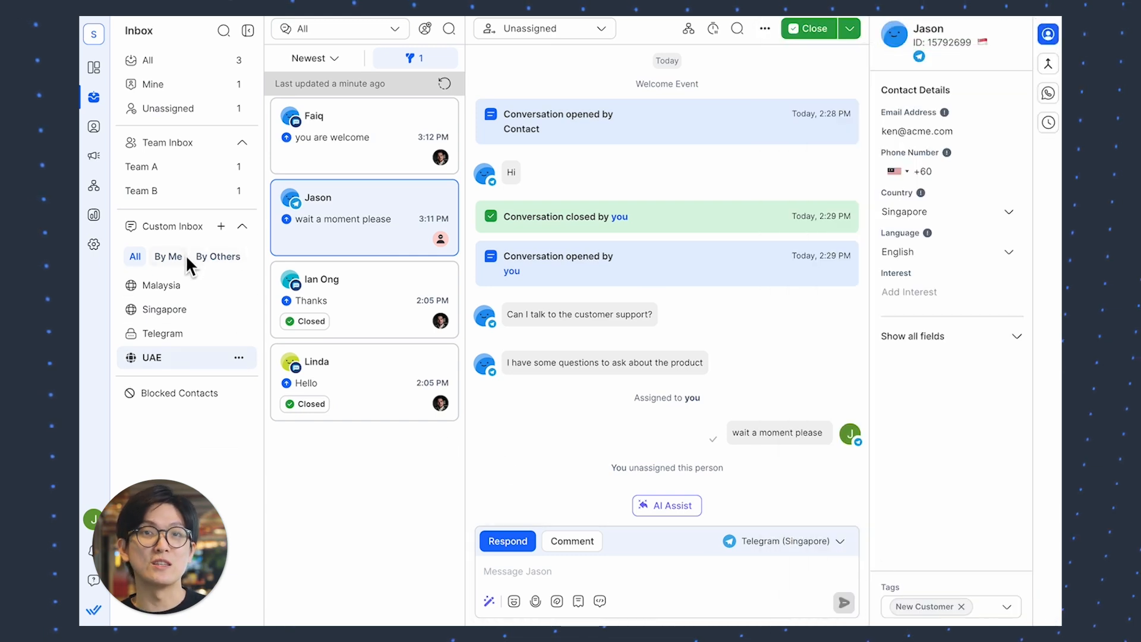
left_click(218, 256)
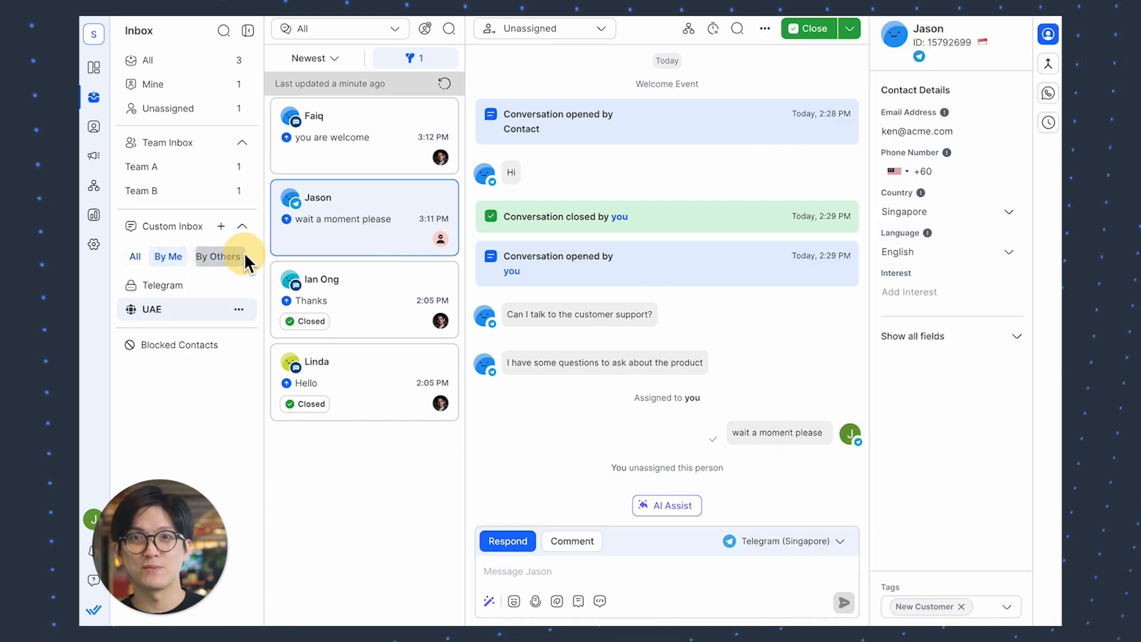